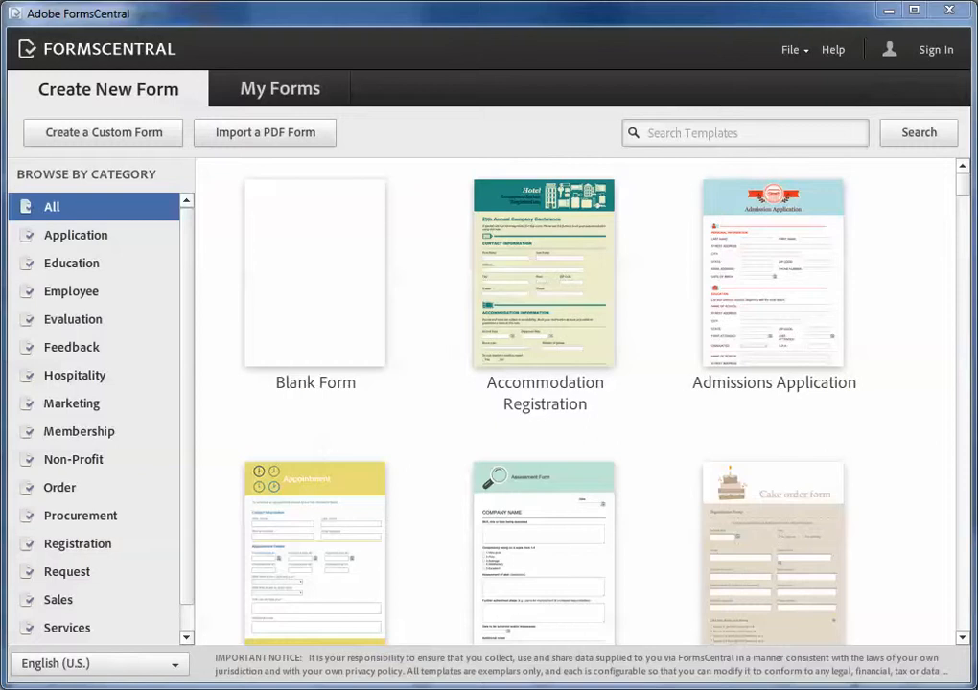
mouse_move(544, 272)
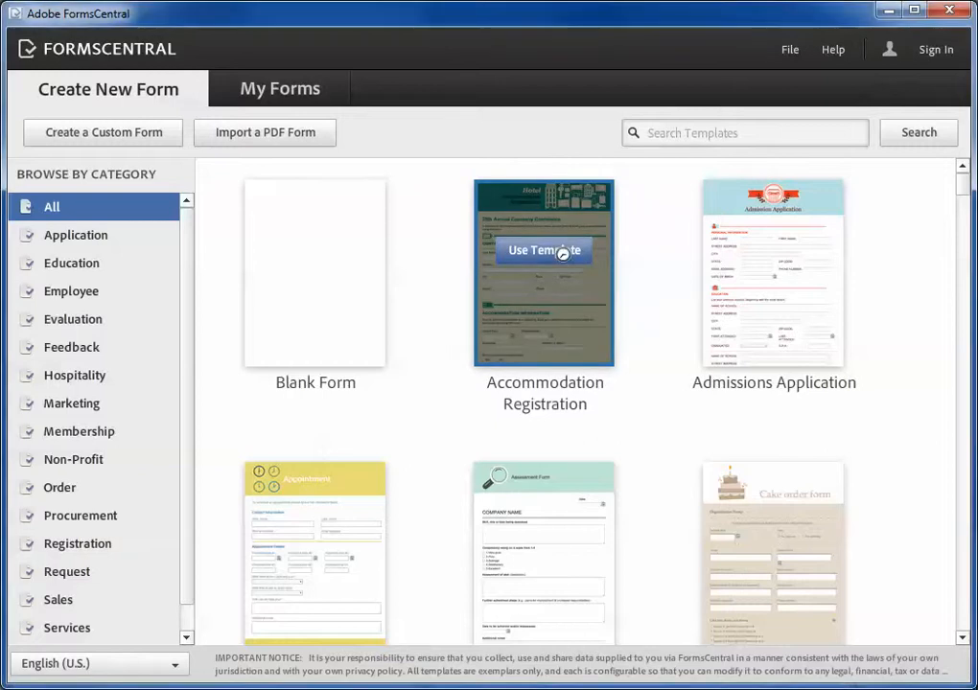
Step: Start a new form from the Accommodation Registration template
left_click(544, 250)
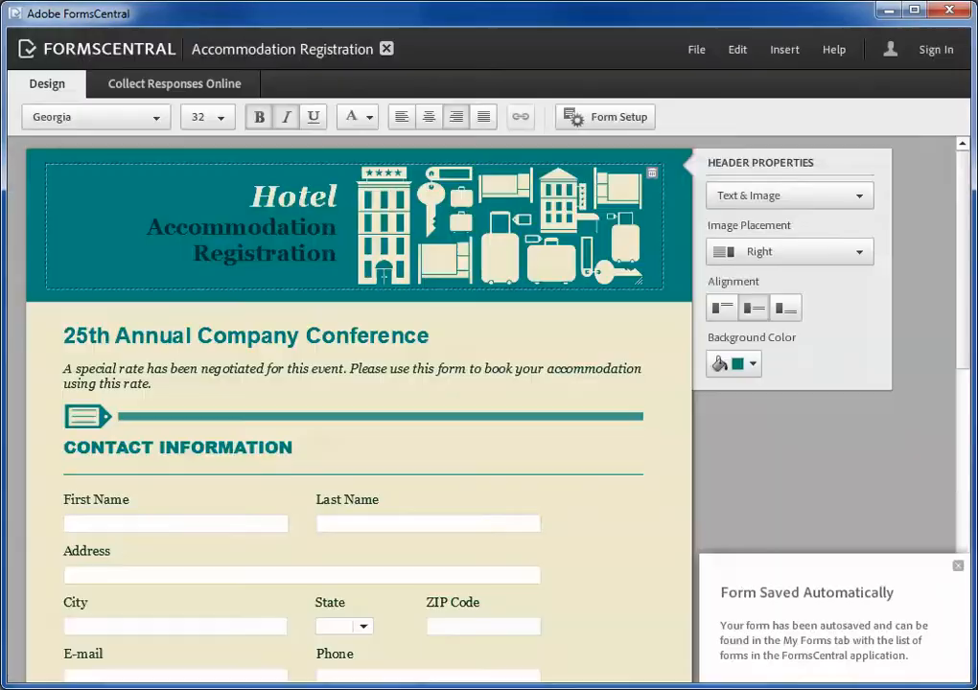
Step: Export the design as Accommodation Registration.fcdt into the fc folder on C:
left_click(696, 50)
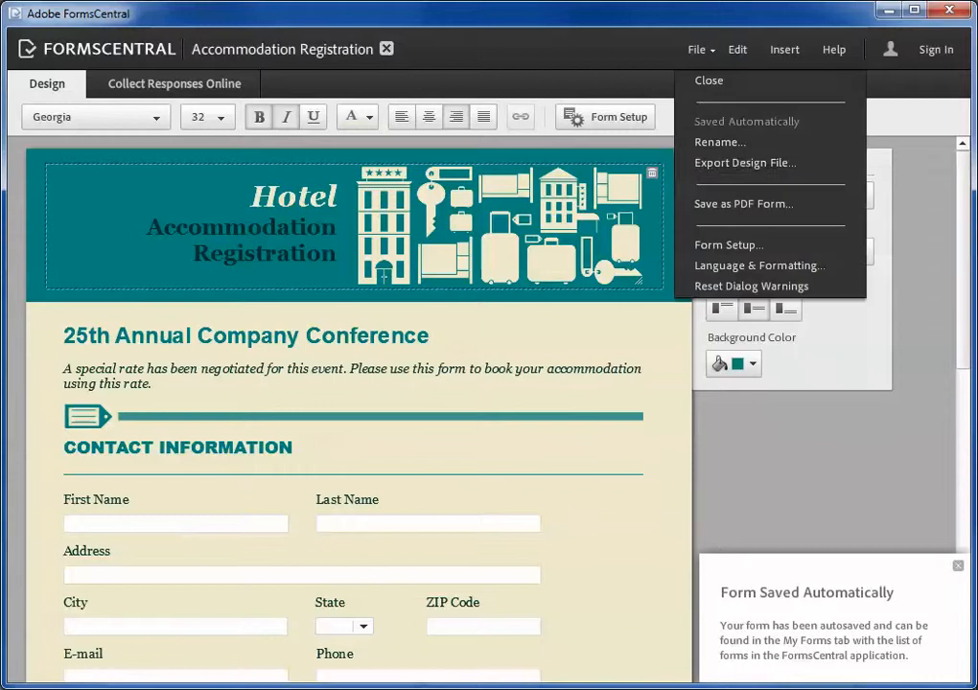
left_click(744, 163)
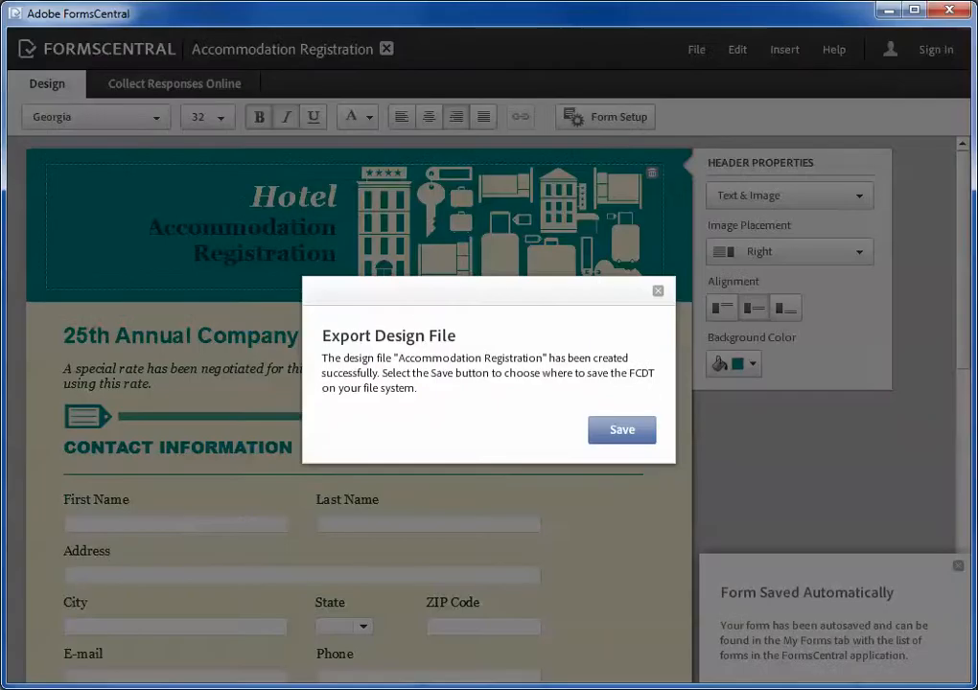
left_click(621, 429)
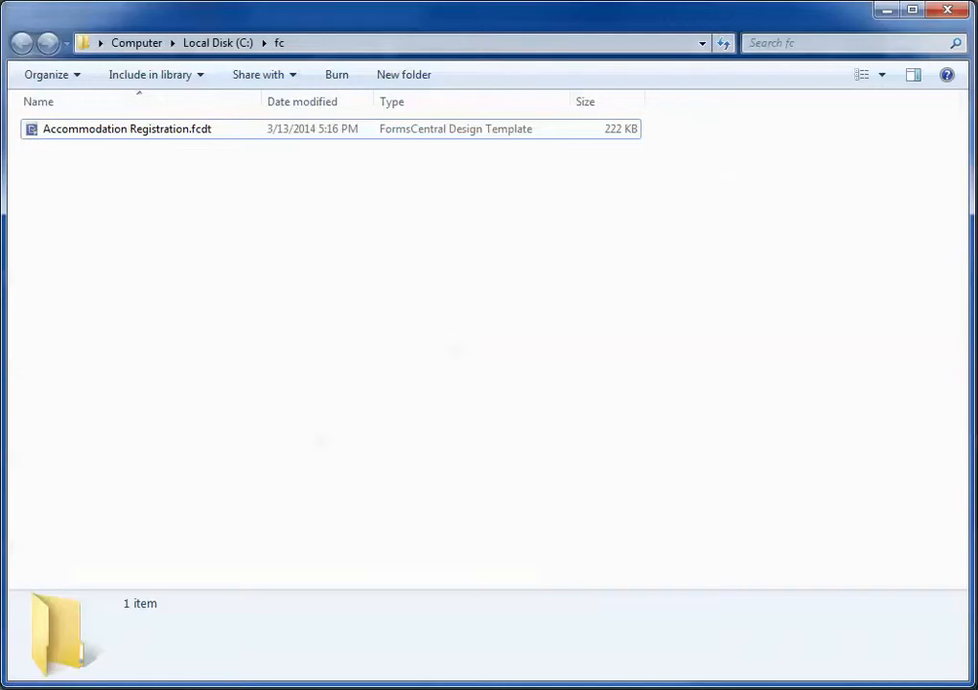
Step: Open Accommodation Registration.fcdt in Notepad via the Open with menu
right_click(127, 129)
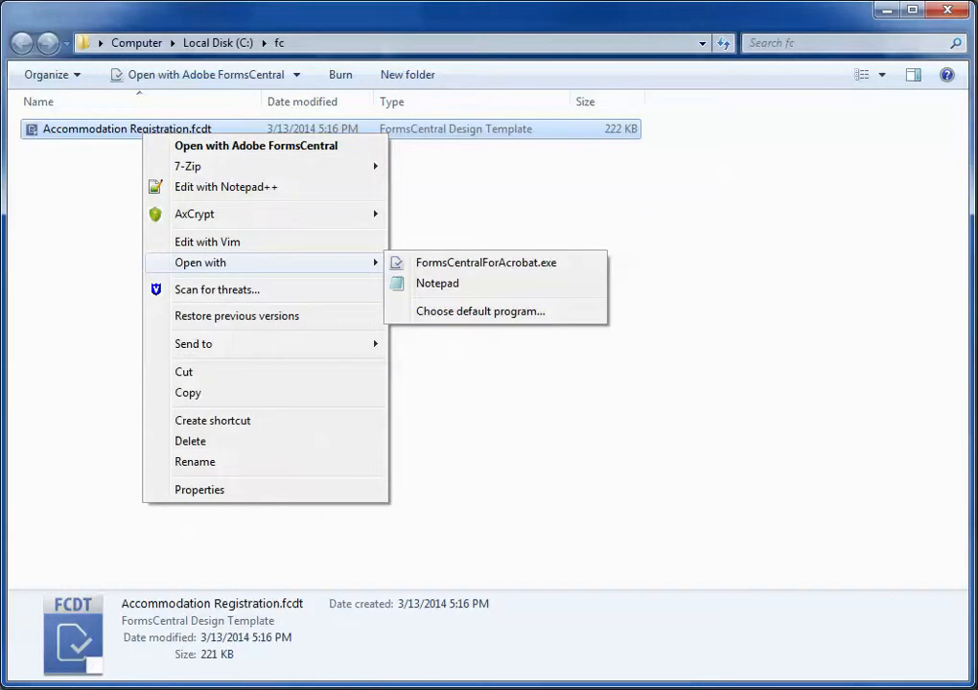
left_click(438, 283)
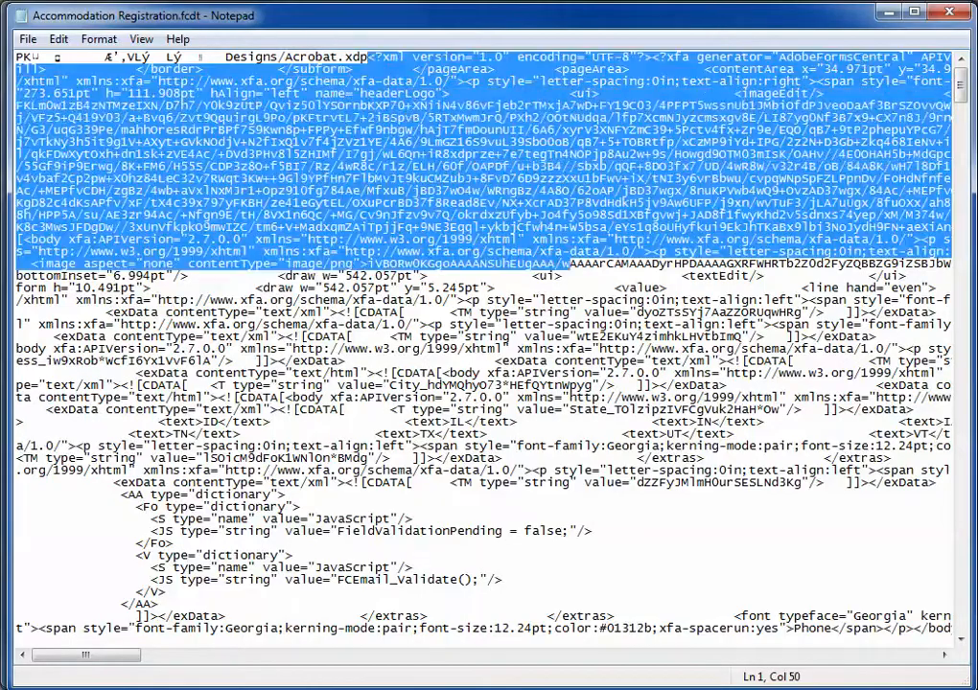
Step: Scroll through the design file's markup down past the embedded JavaScript validation scripts
scroll("down", 3)
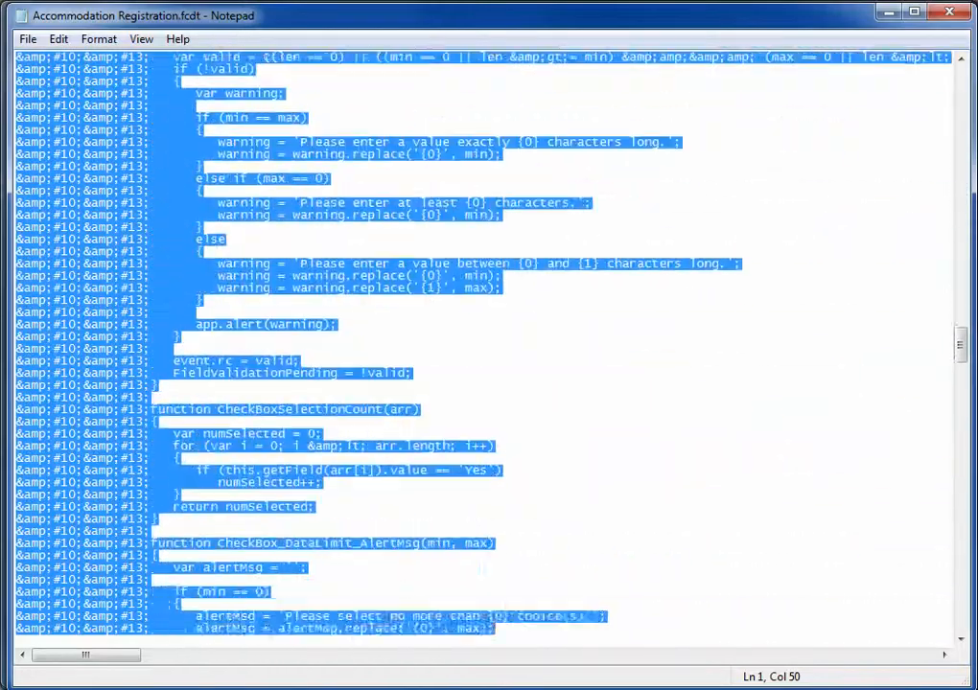
scroll("down", 3)
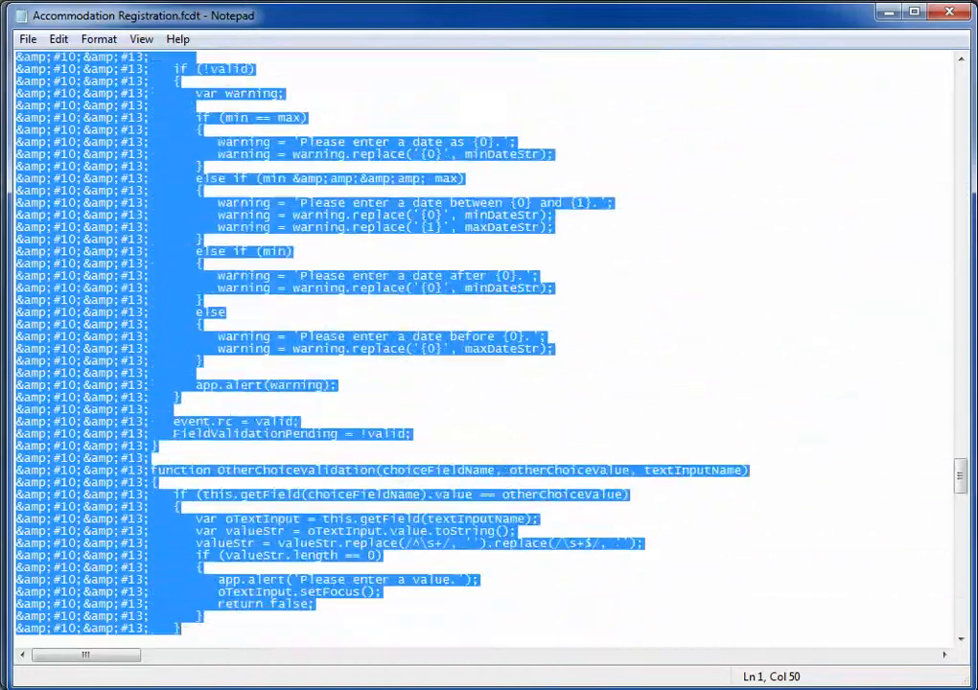
scroll("down", 3)
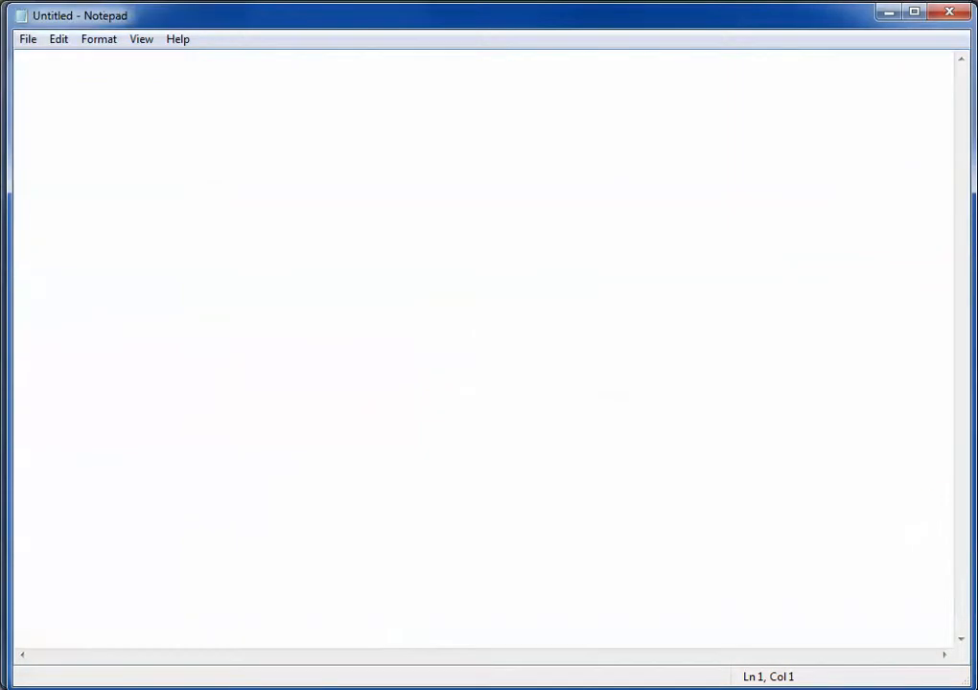
Step: Paste the markup and save it as Accommodation Registration.xdp in the fc folder
left_click(27, 38)
type("Accommodation Registration.xdp")
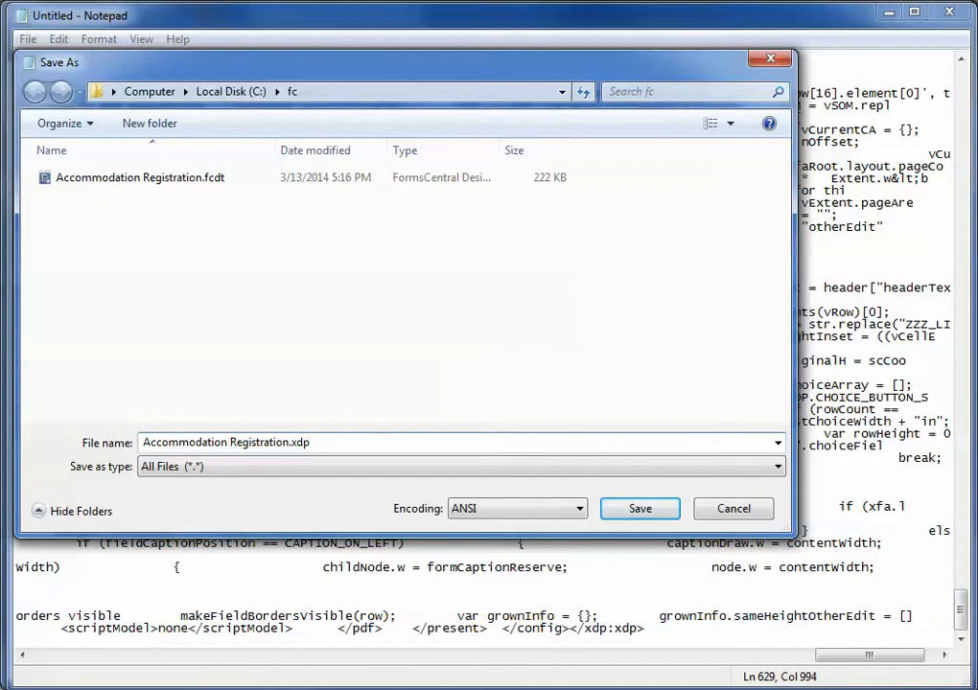
left_click(641, 508)
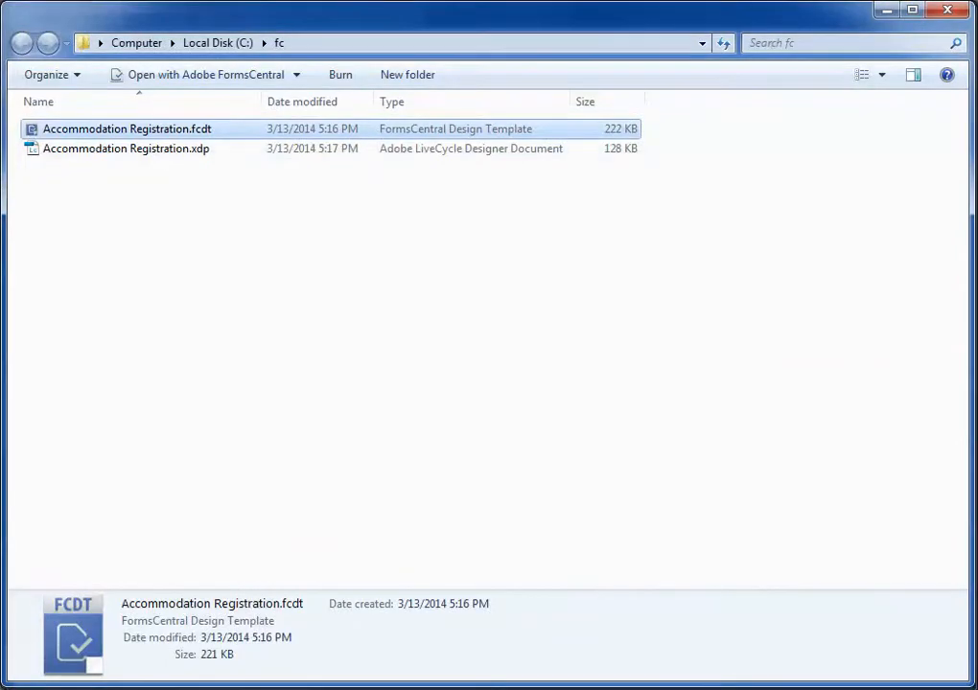
Step: Open Accommodation Registration.xdp in LiveCycle Designer, accepting default fonts for missing ones
left_click(127, 149)
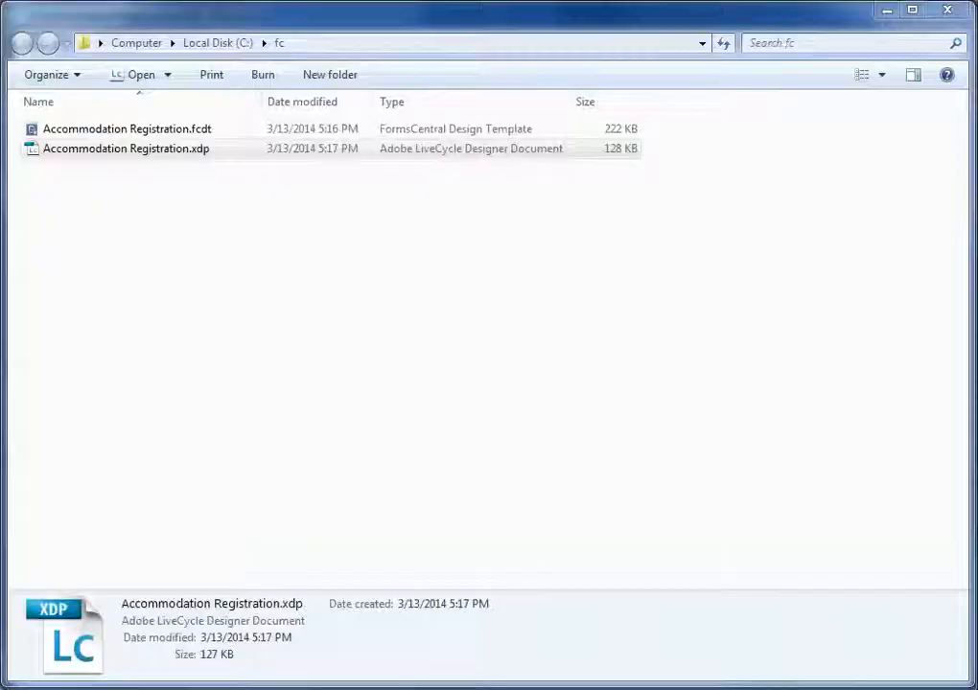
double_click(124, 149)
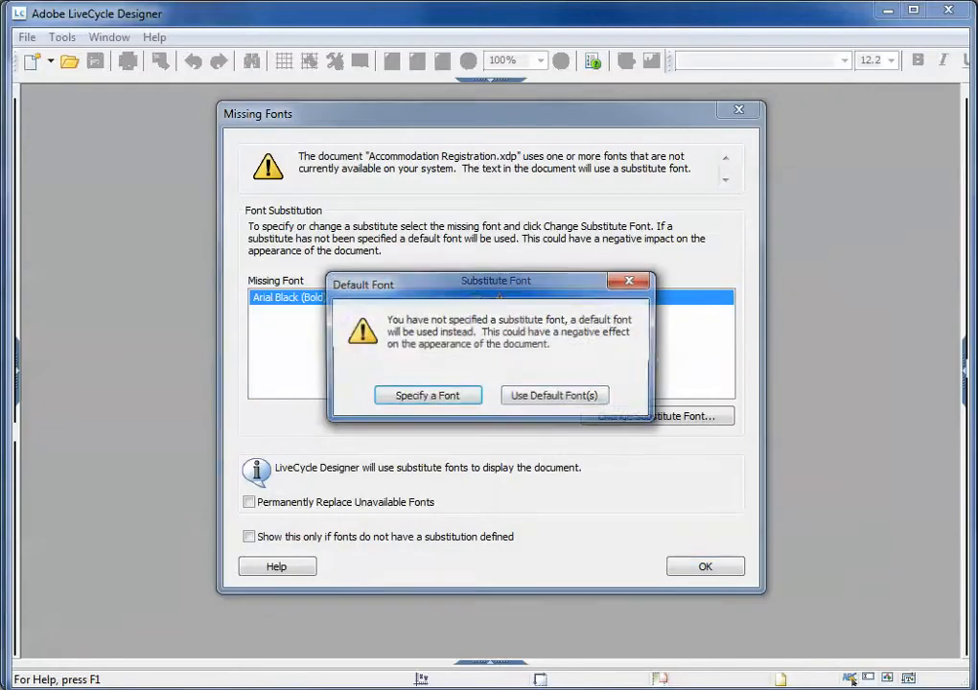
left_click(554, 395)
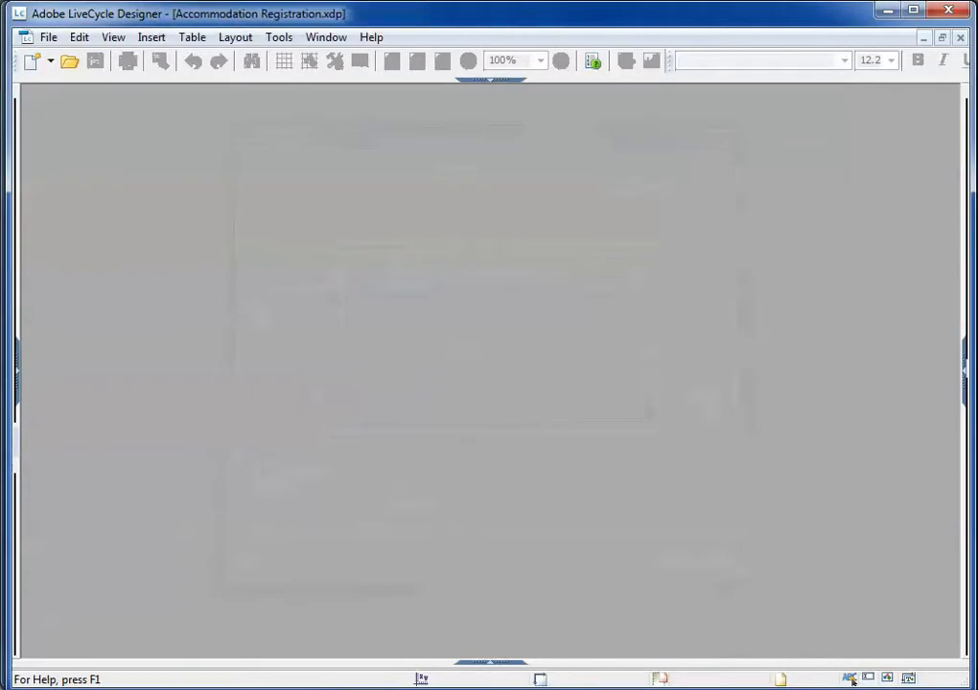